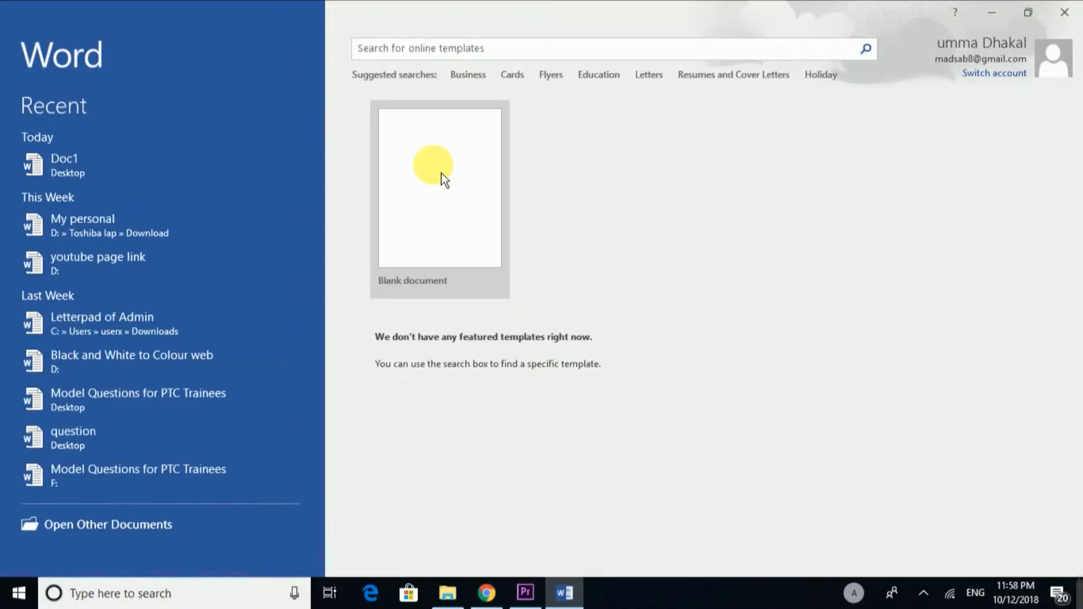
Step: Start a new blank Word document from the start screen
left_click(439, 185)
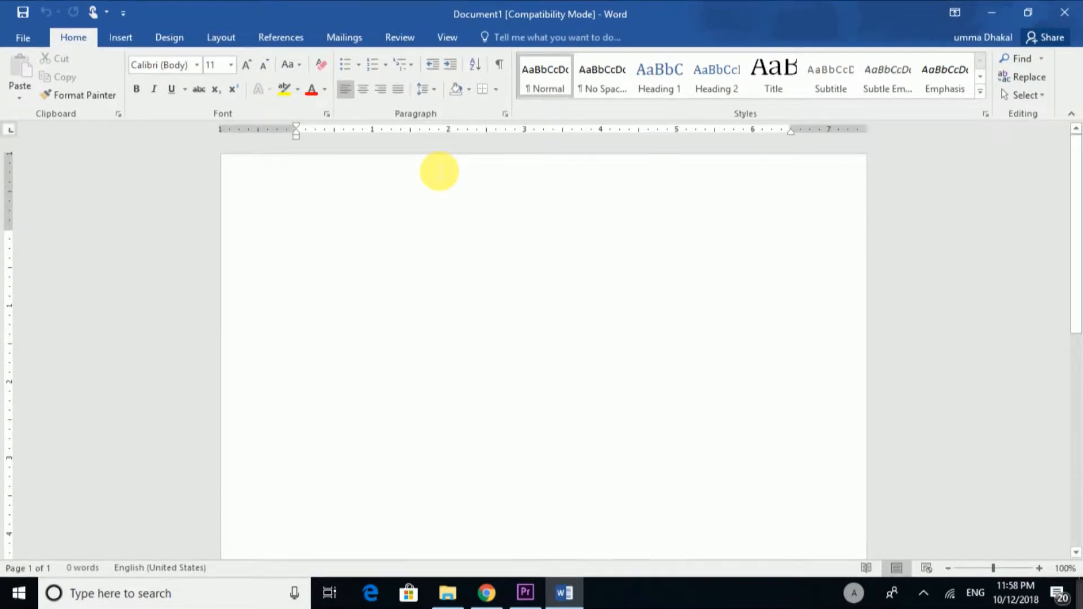
Step: Place the cursor on the blank page and bring up the Macros commands on the View ribbon
left_click(297, 237)
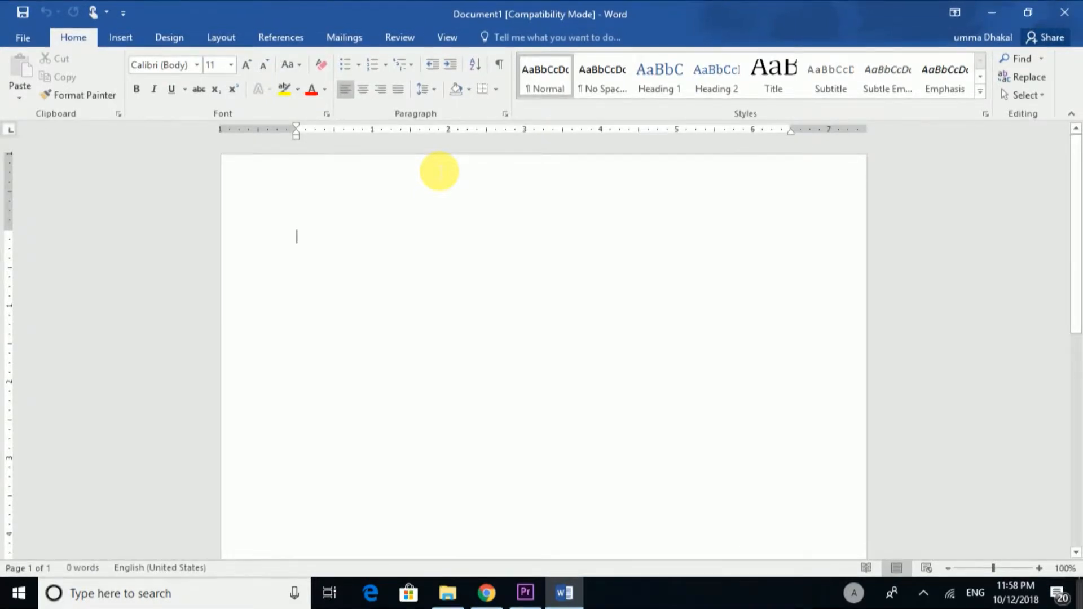
mouse_move(451, 254)
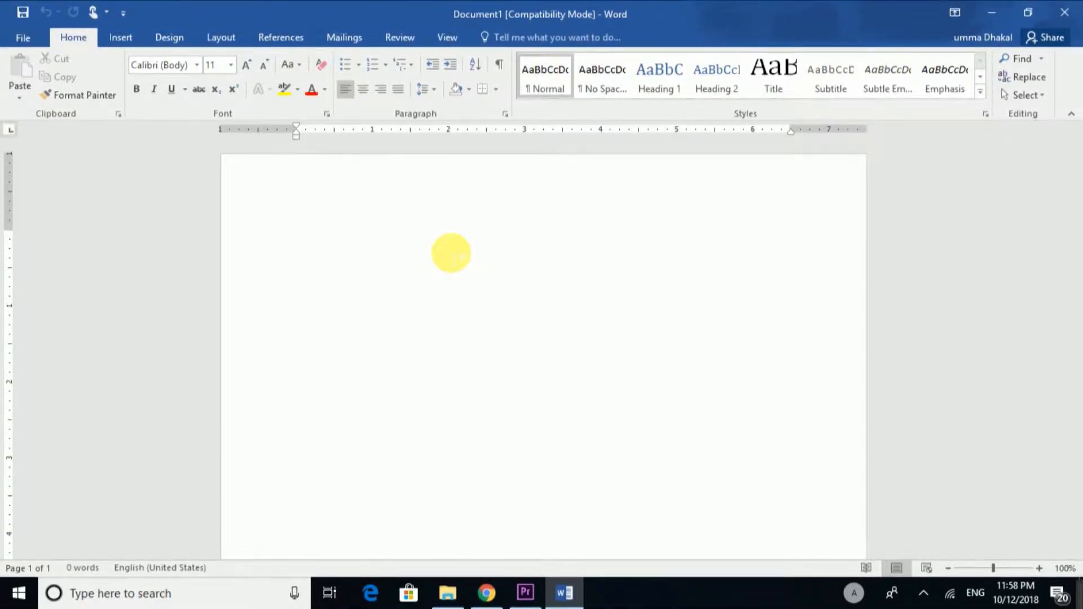
left_click(296, 236)
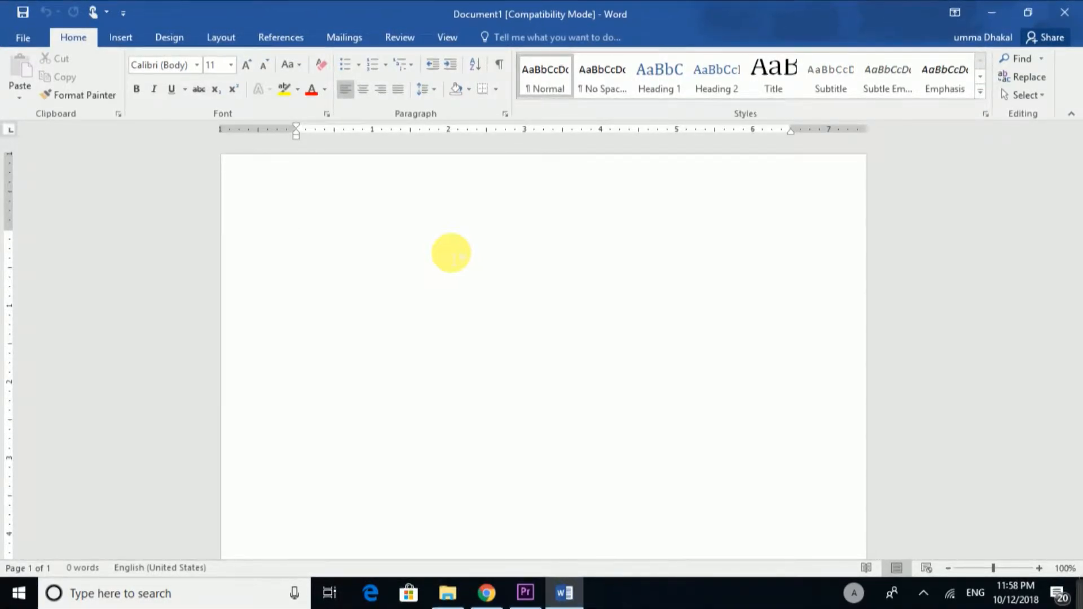
left_click(297, 237)
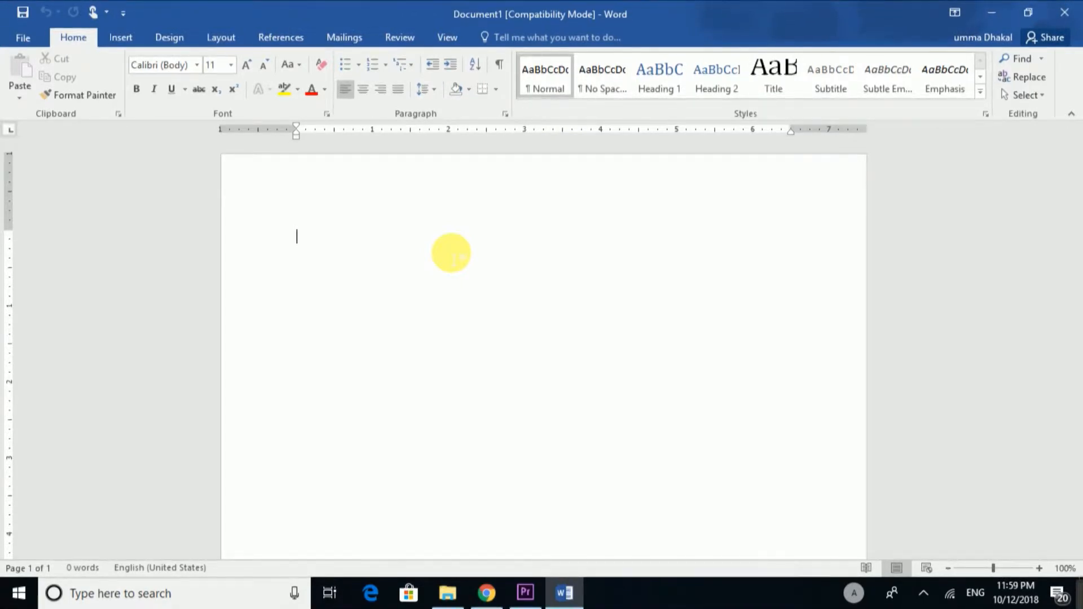
mouse_move(455, 326)
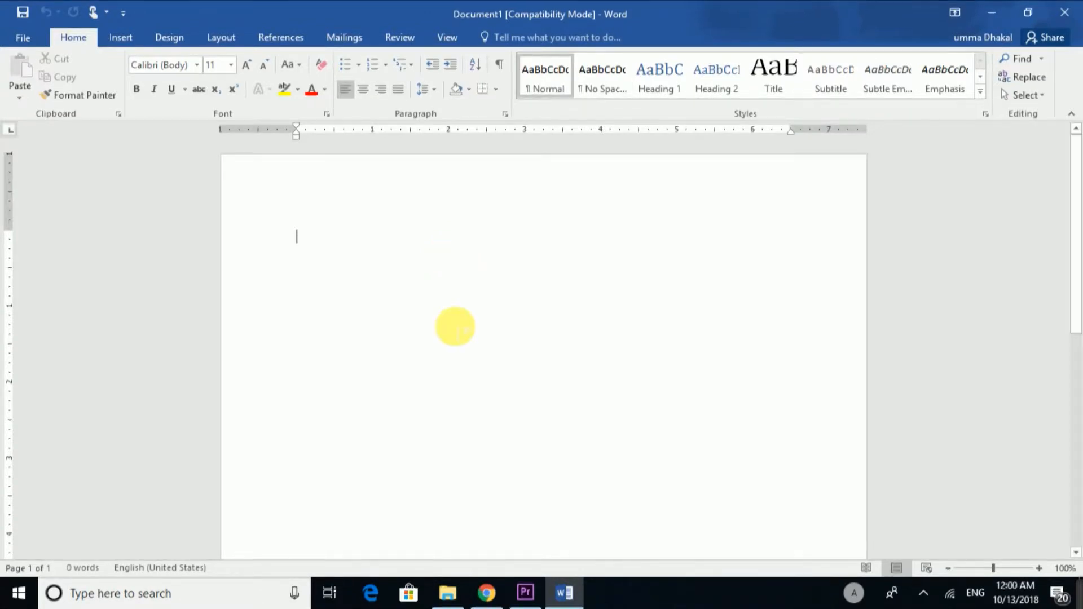
mouse_move(501, 273)
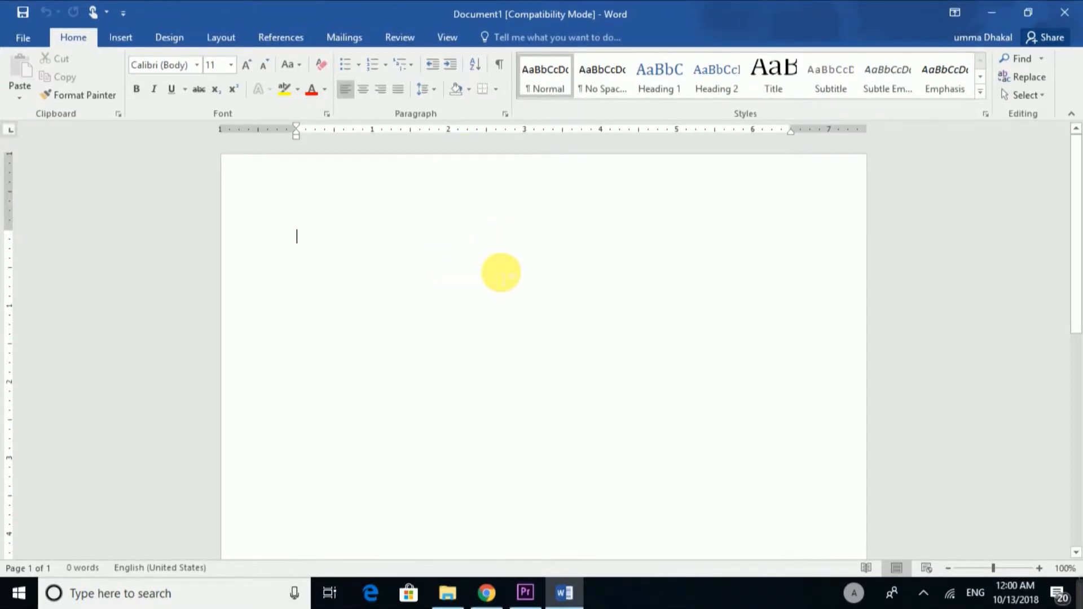
left_click(447, 37)
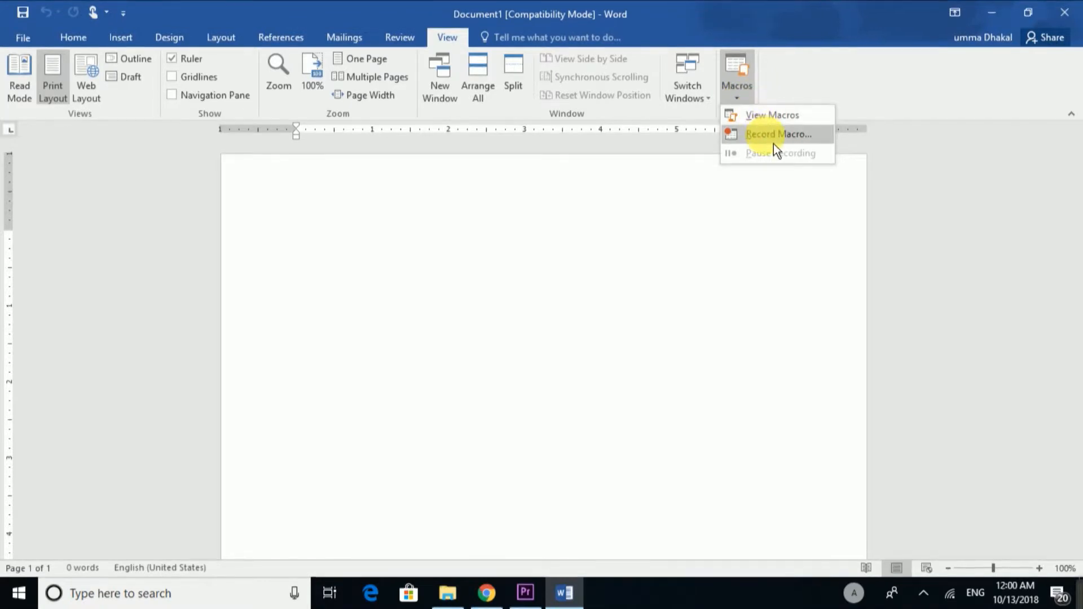
Step: Begin recording a macro named 'Nepali' and choose to assign it a keyboard shortcut
left_click(778, 134)
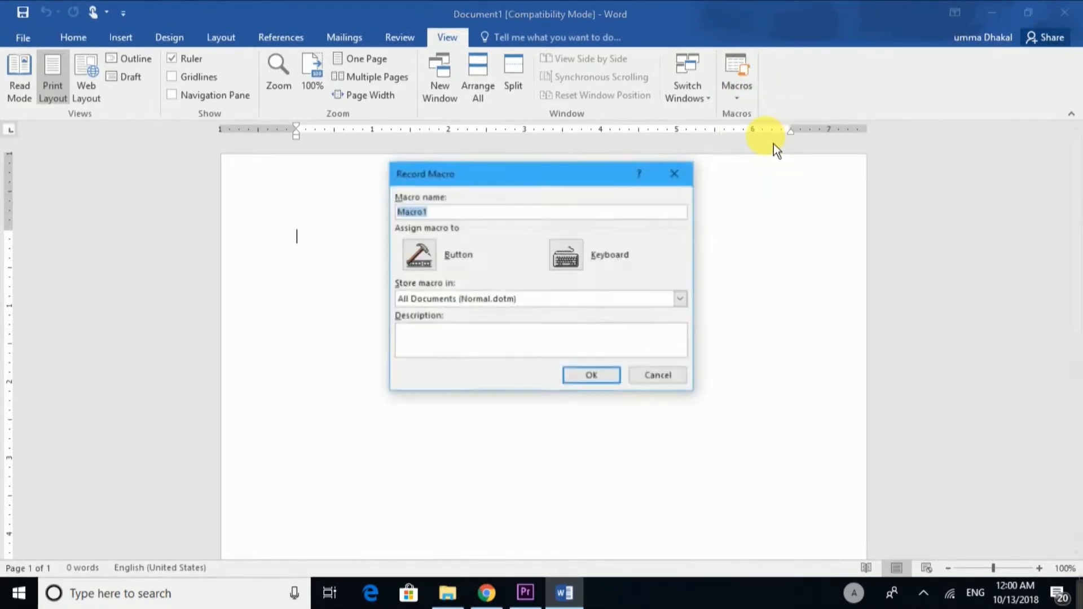
mouse_move(736, 228)
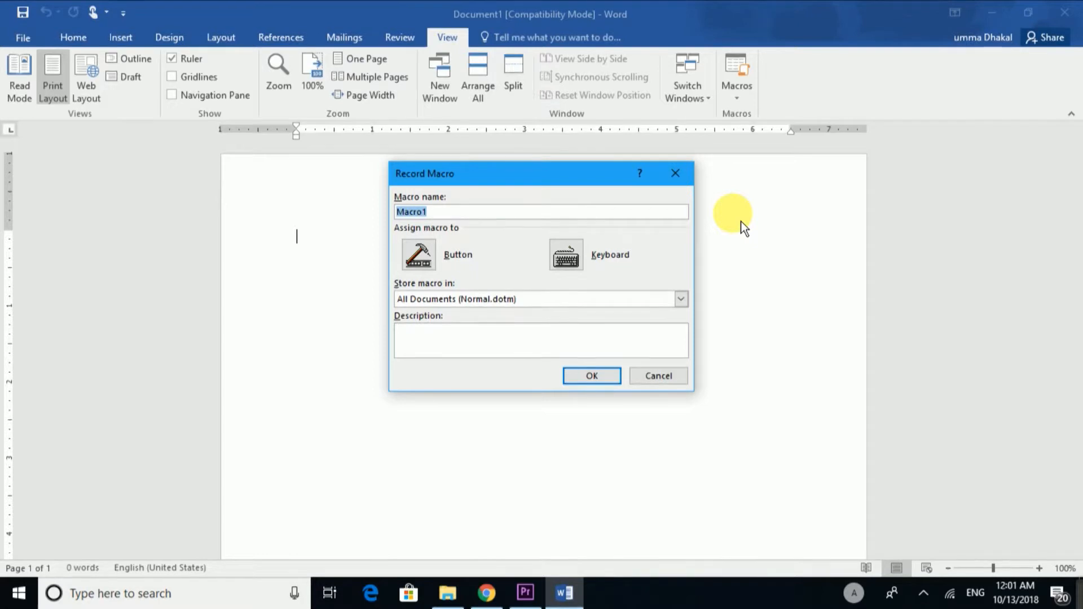
type("Ne")
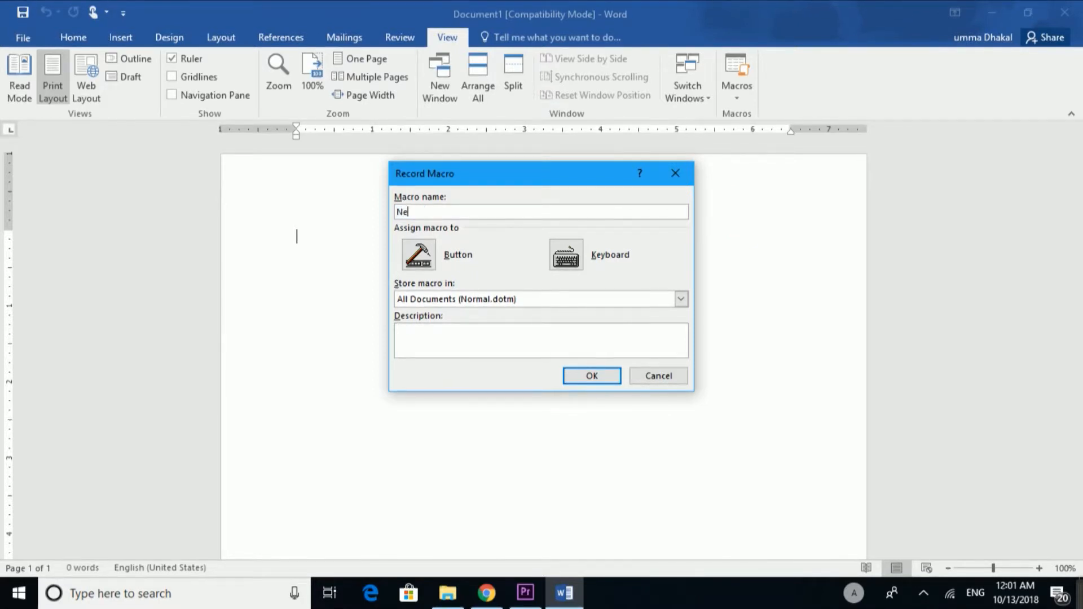
type("pali")
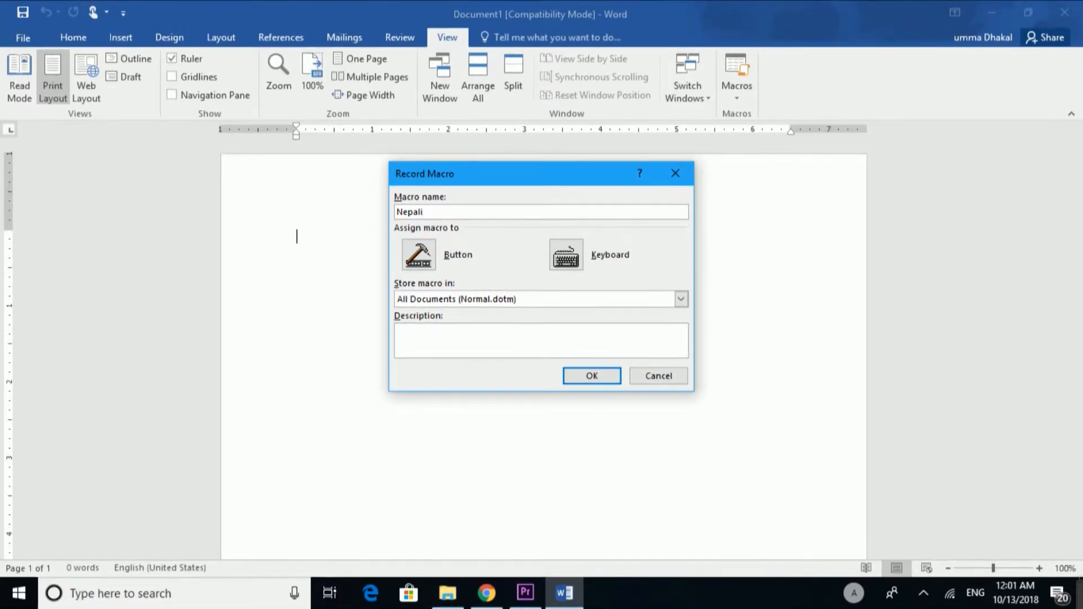
mouse_move(618, 307)
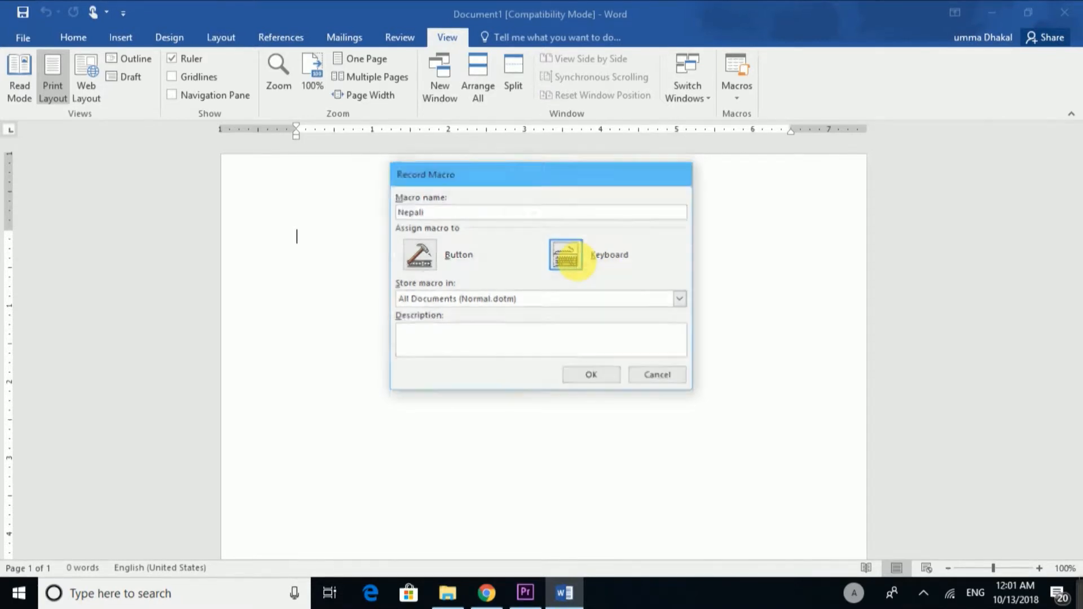
left_click(565, 253)
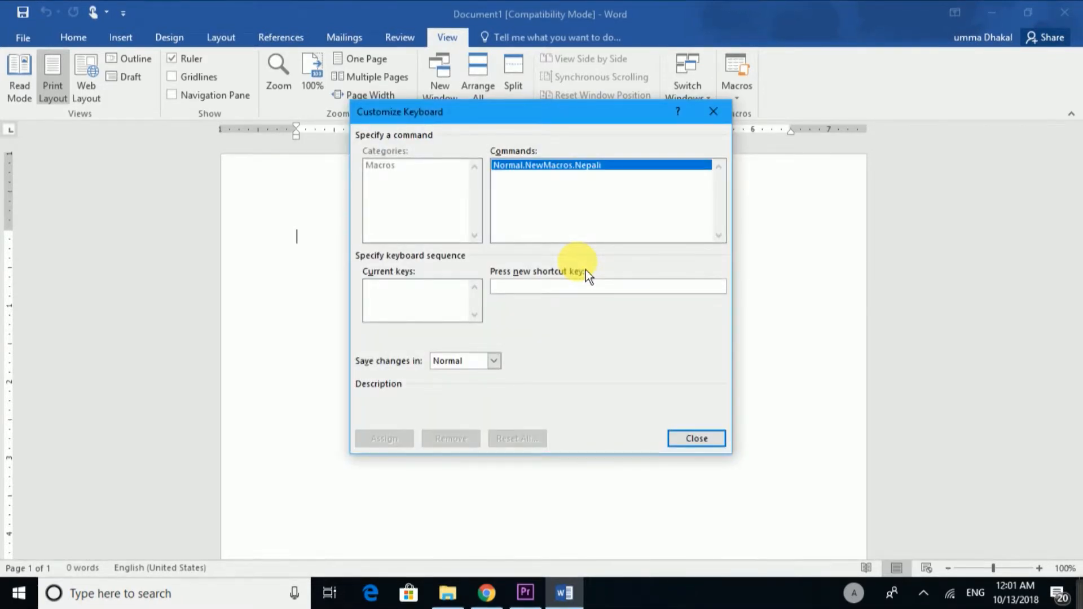
Step: Assign Alt+N to the Nepali macro, start recording and return to the Home ribbon
left_click(608, 286)
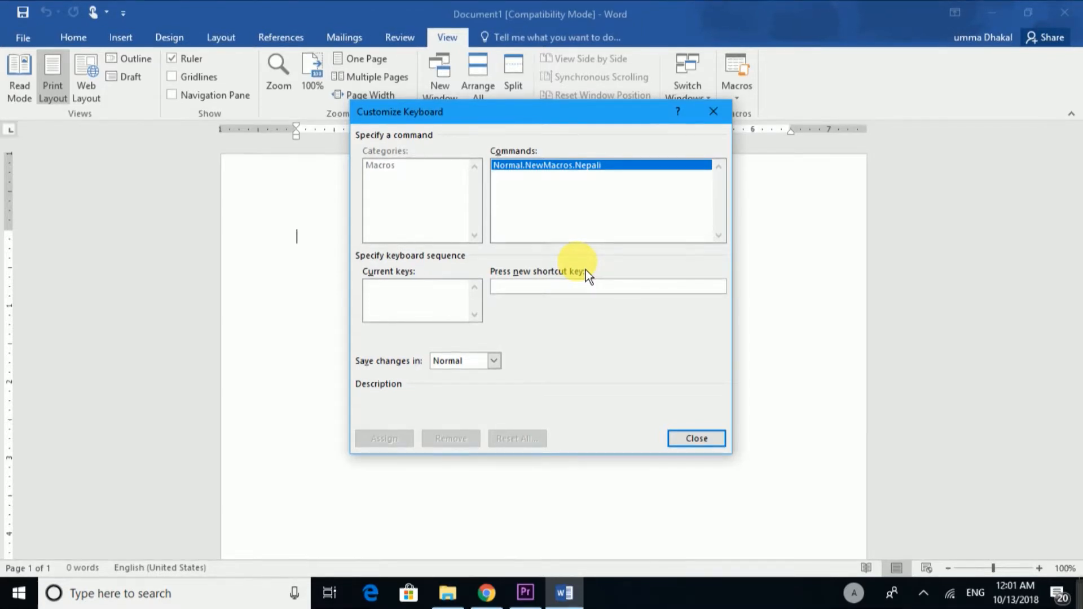
type("Alt+N")
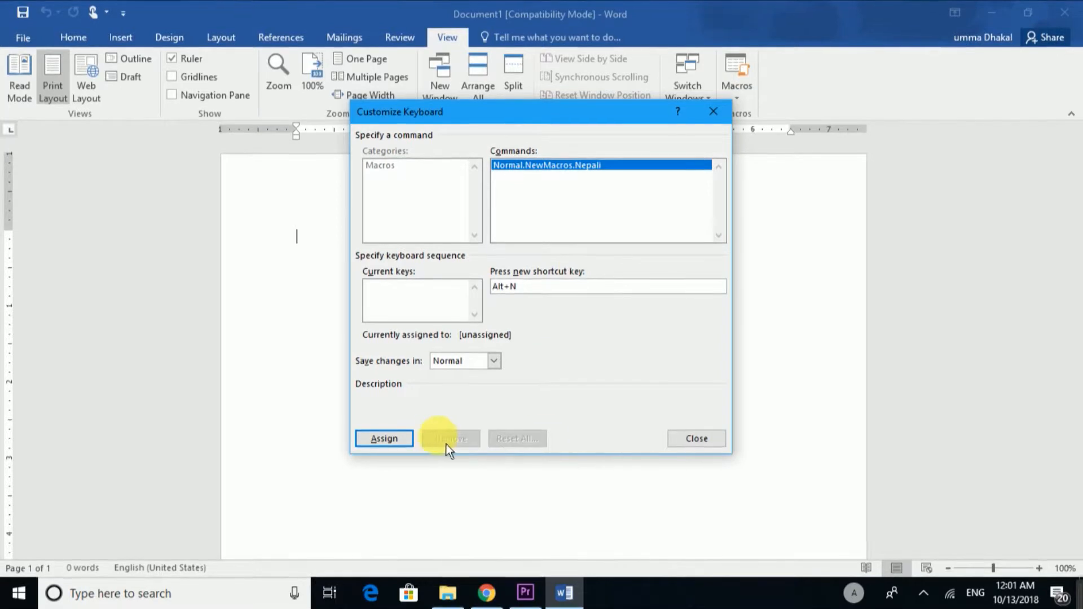
left_click(383, 439)
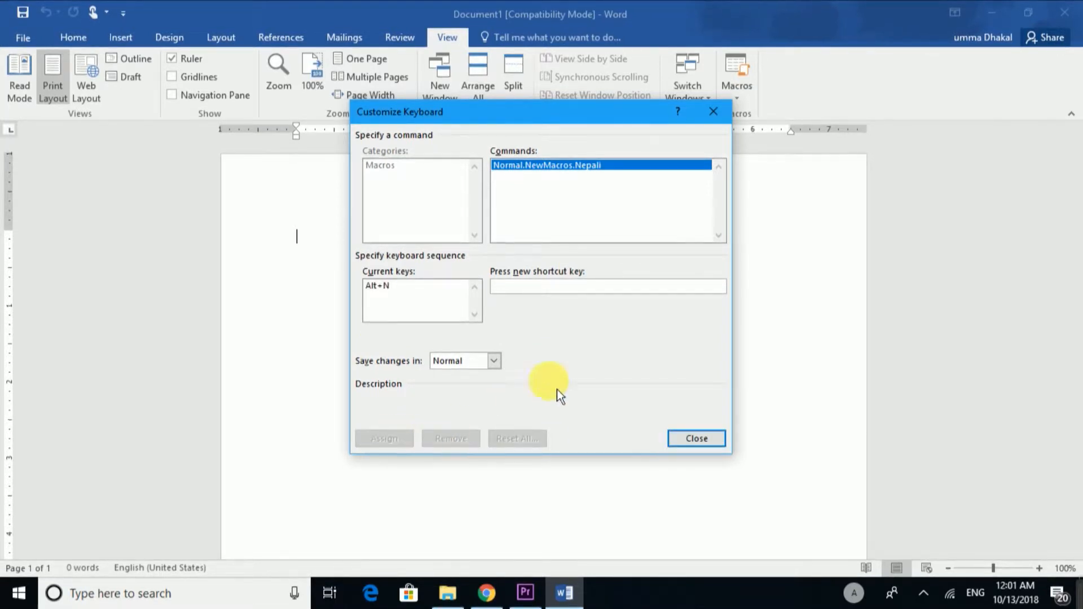
left_click(696, 438)
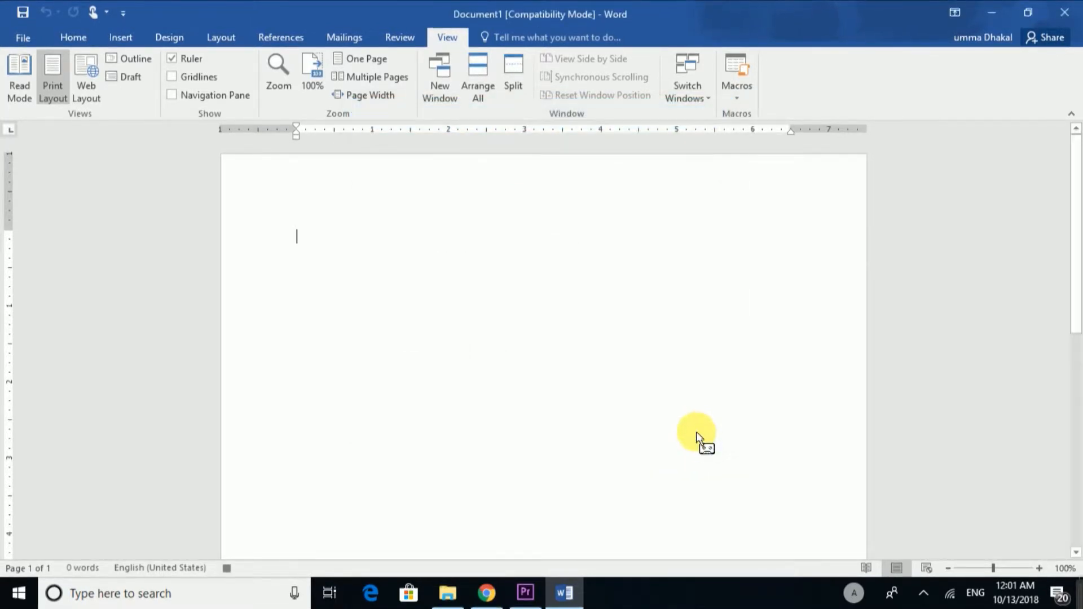
left_click(73, 37)
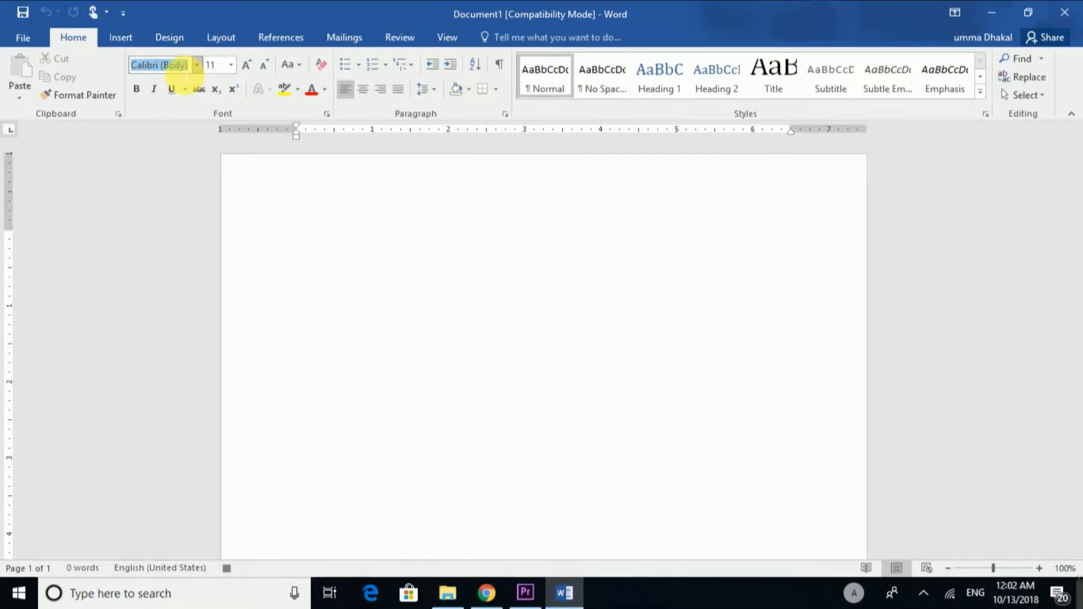
Step: Record the font change to Kantipur at size 14 for the Nepali macro
type("Kantipur")
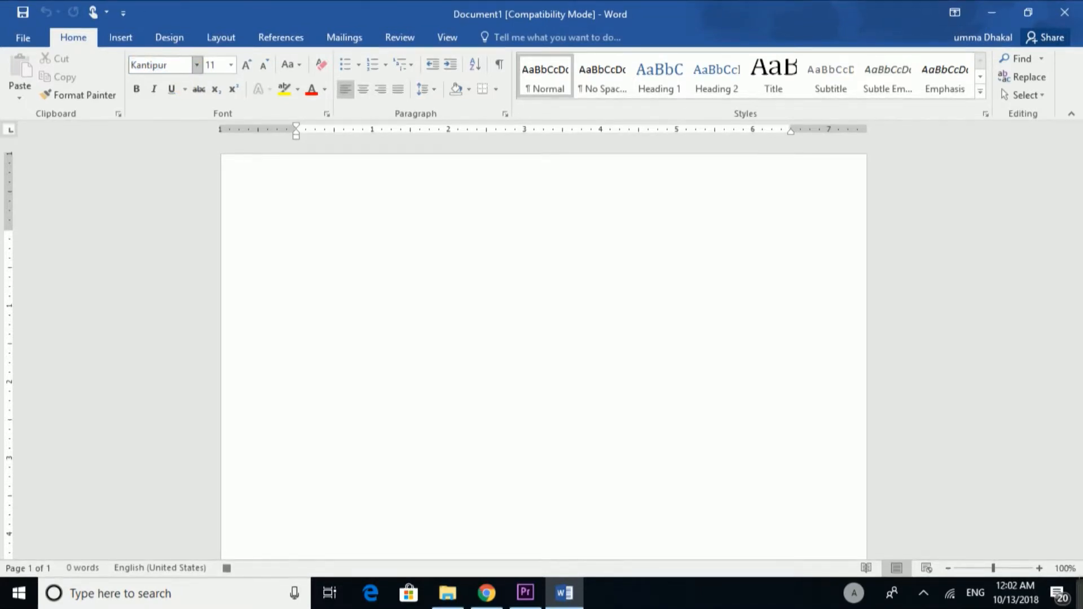
left_click(297, 235)
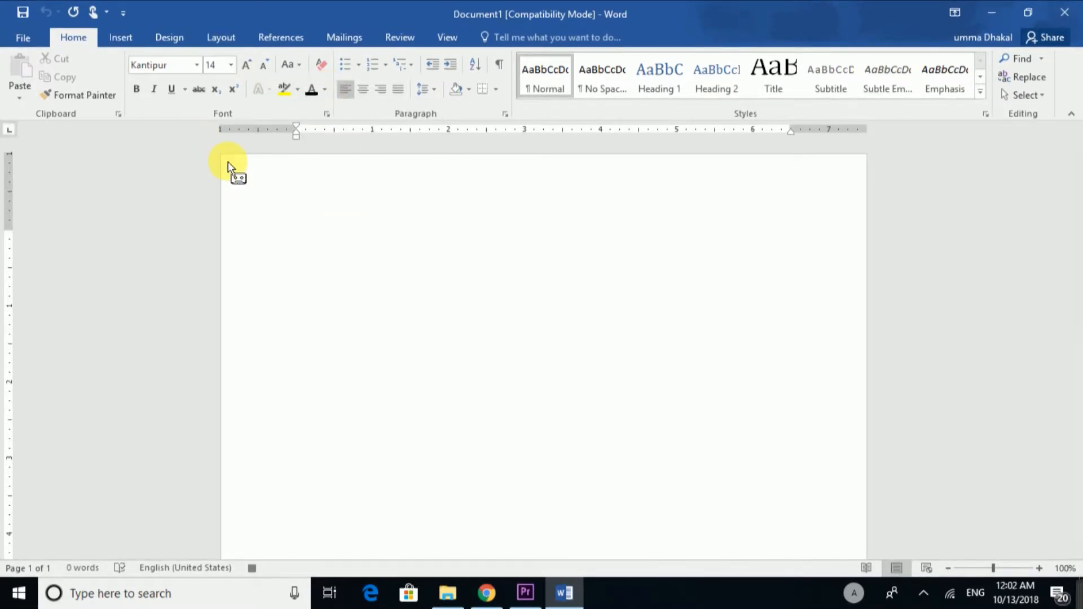
mouse_move(447, 37)
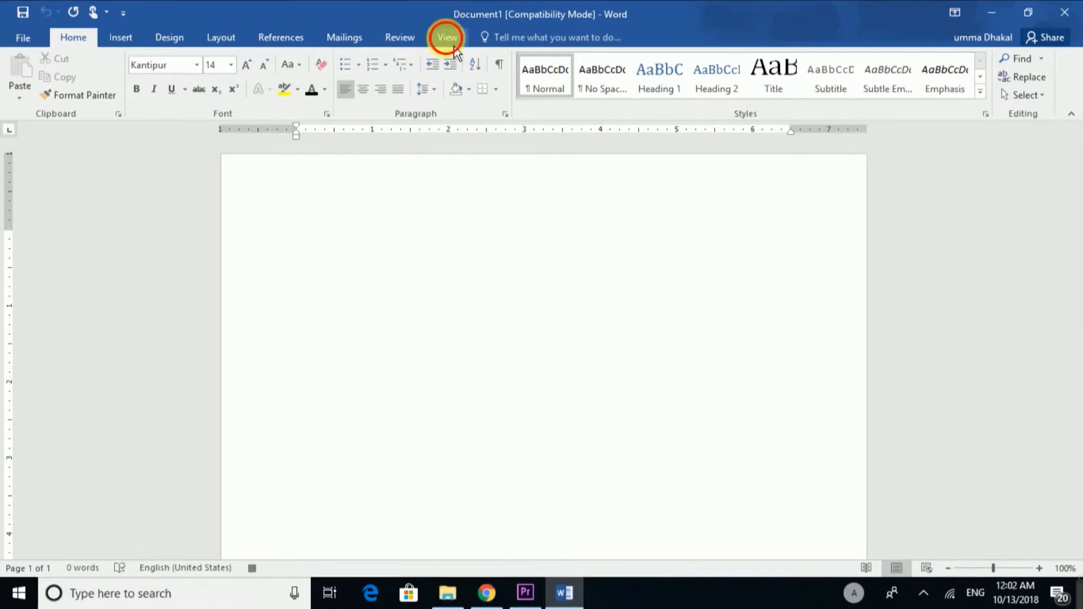
left_click(446, 38)
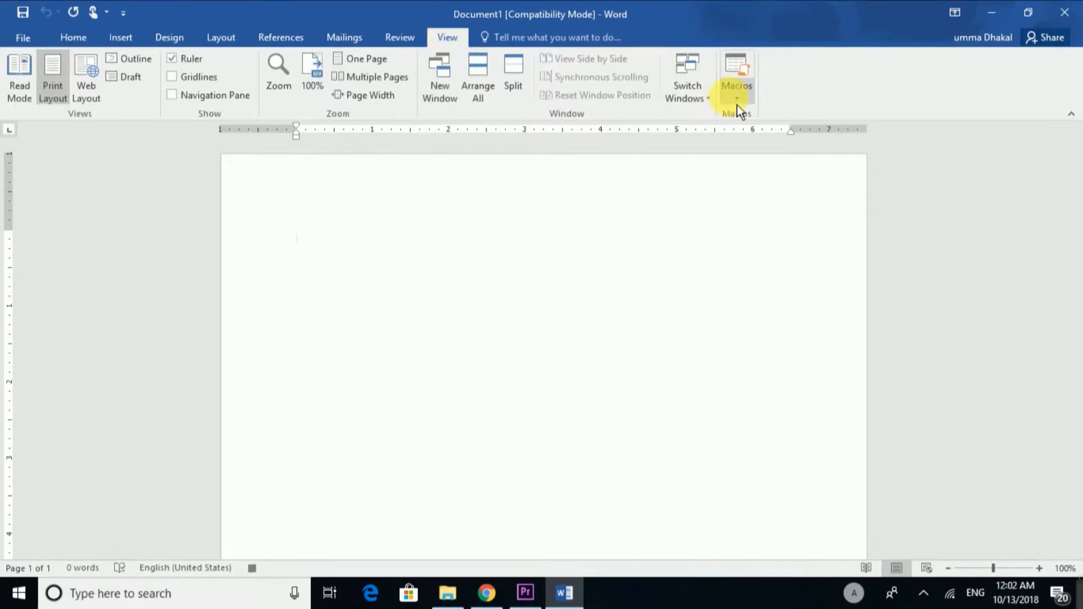
mouse_move(539, 279)
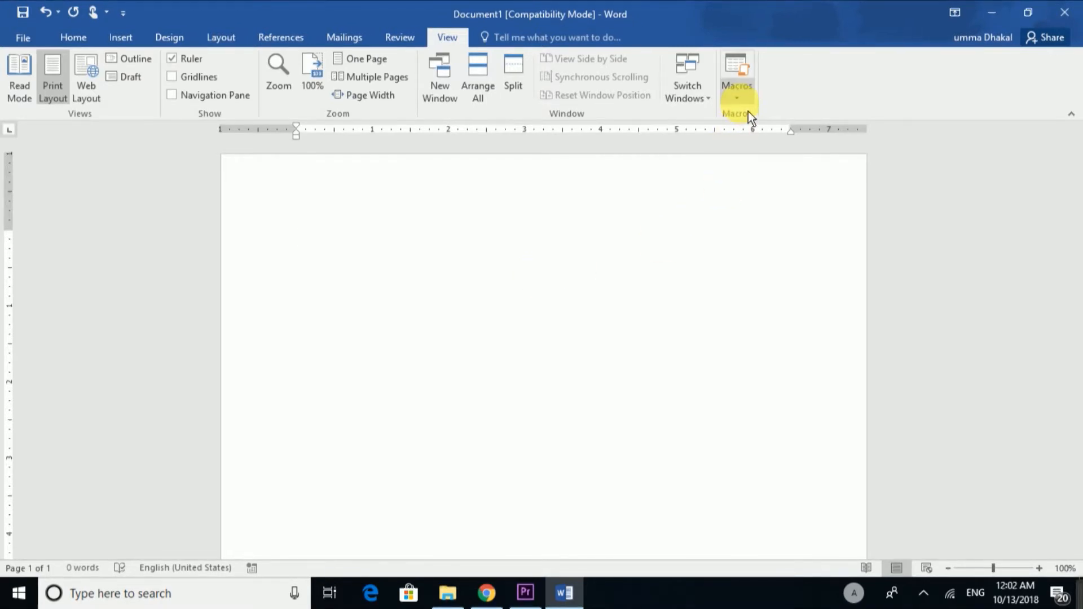
Step: Stop the Nepali recording and begin a second macro named 'English'
left_click(737, 76)
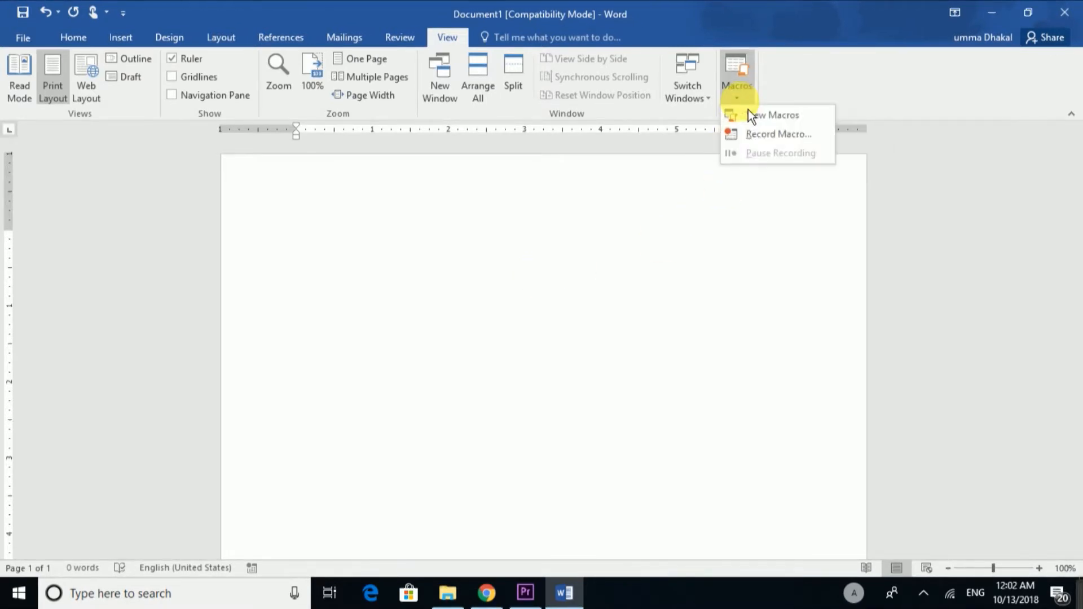
mouse_move(779, 135)
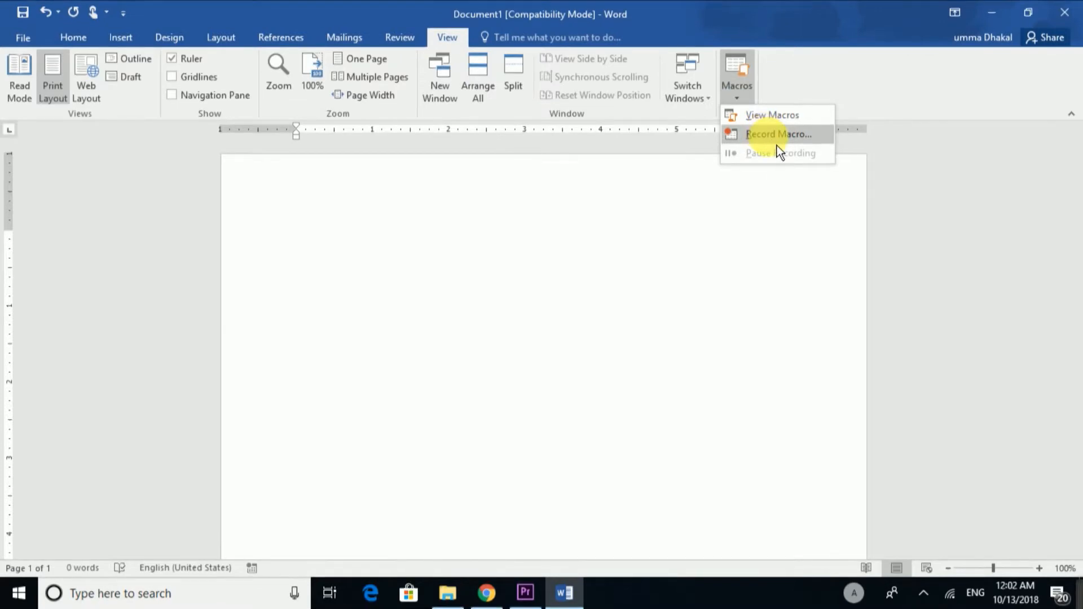
left_click(779, 134)
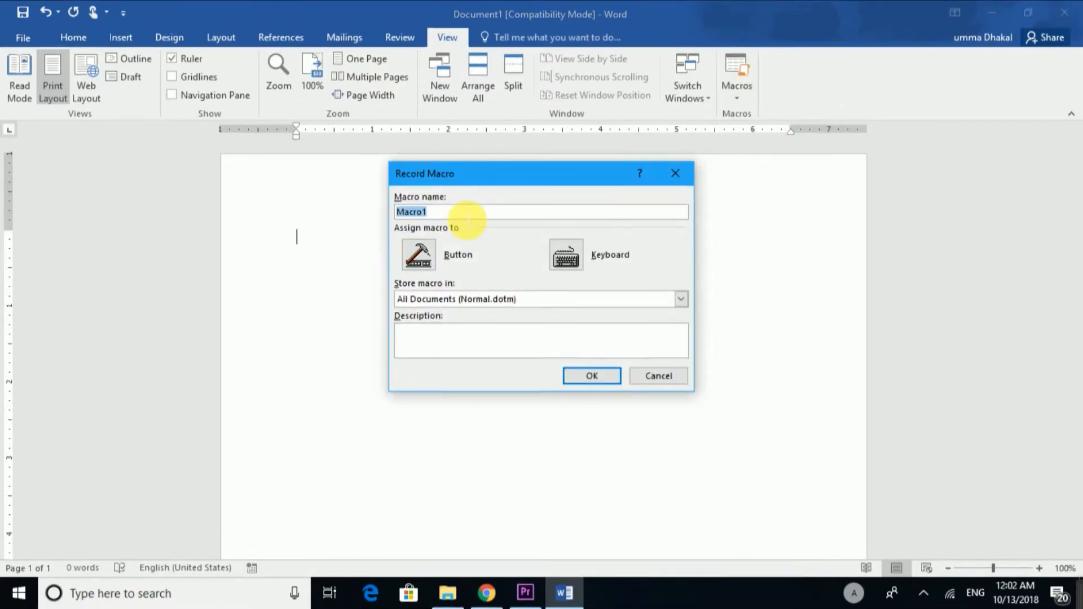
type("English")
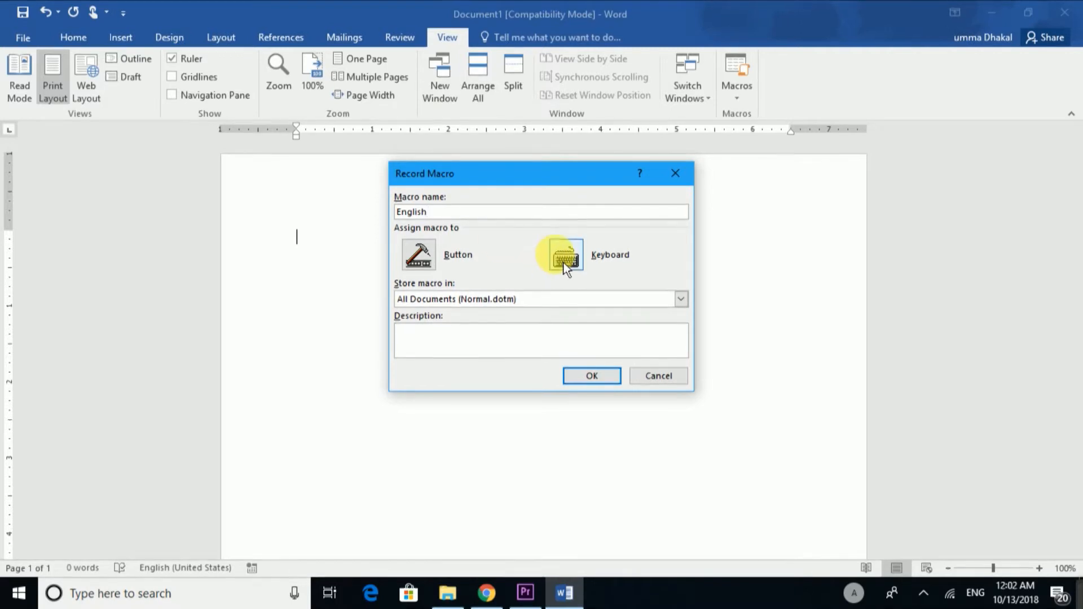
Step: Assign Alt+E to the English macro and start its recording
left_click(563, 254)
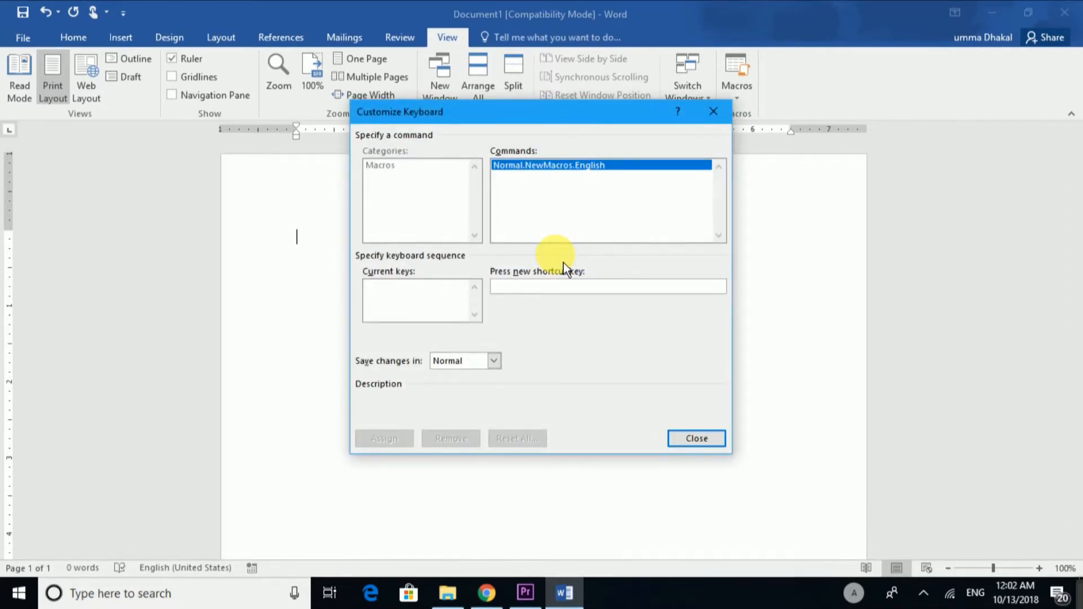
left_click(608, 285)
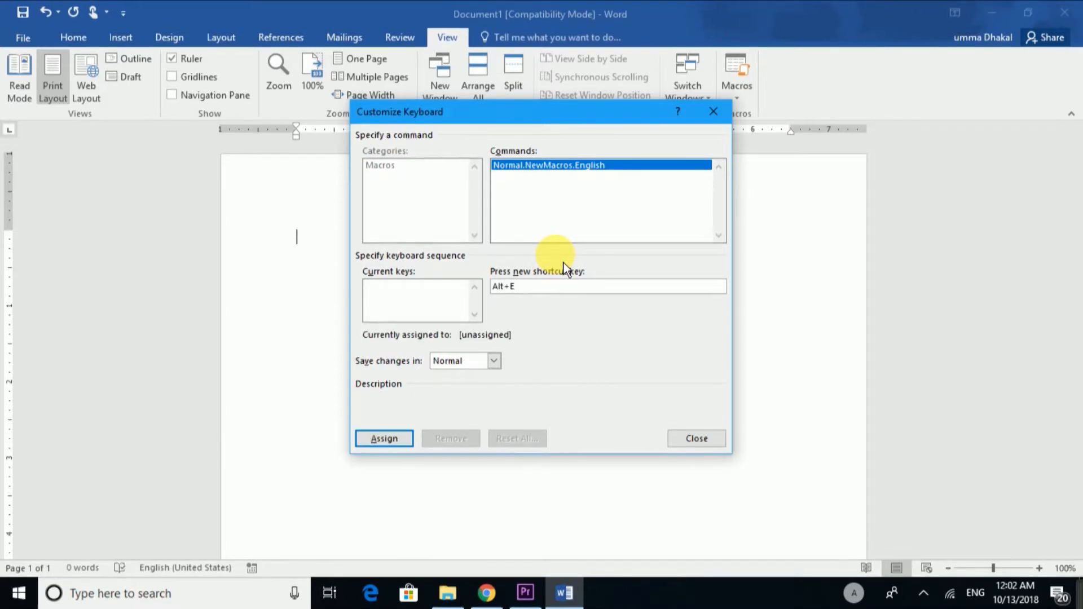
mouse_move(616, 359)
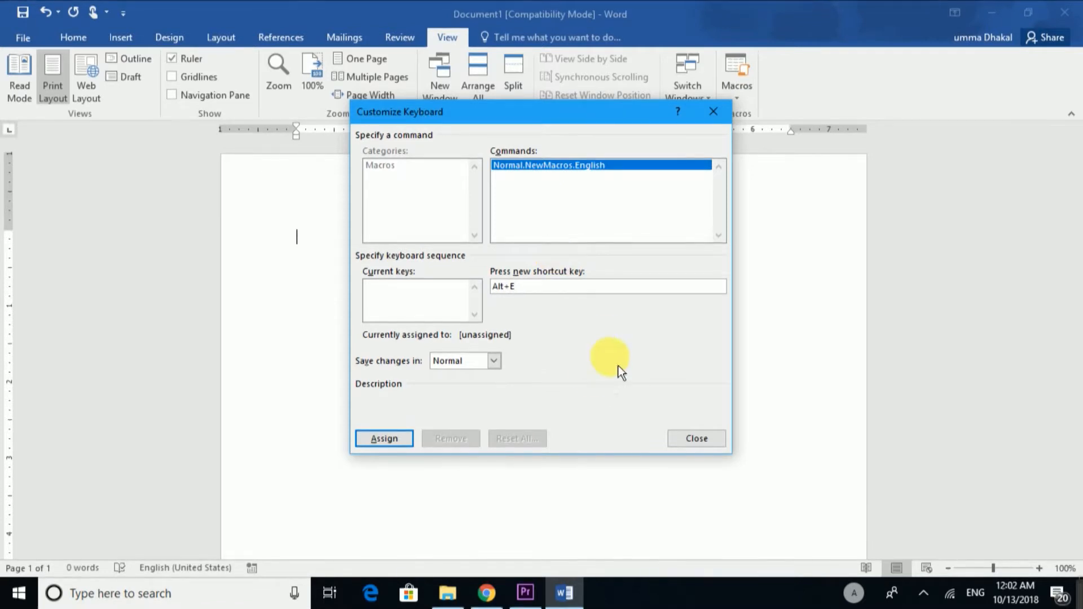
left_click(384, 438)
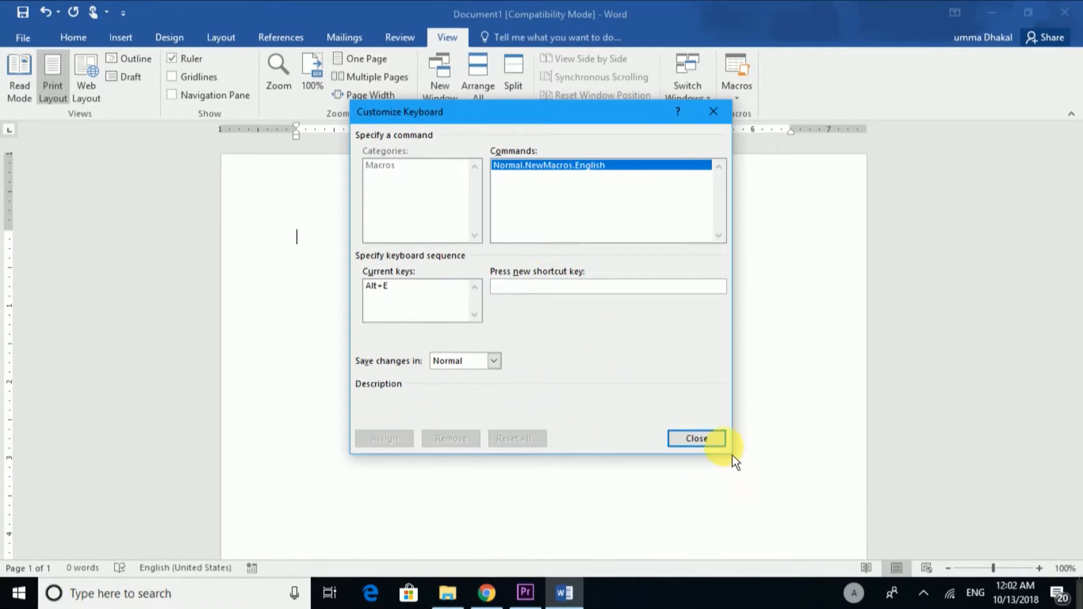
left_click(697, 437)
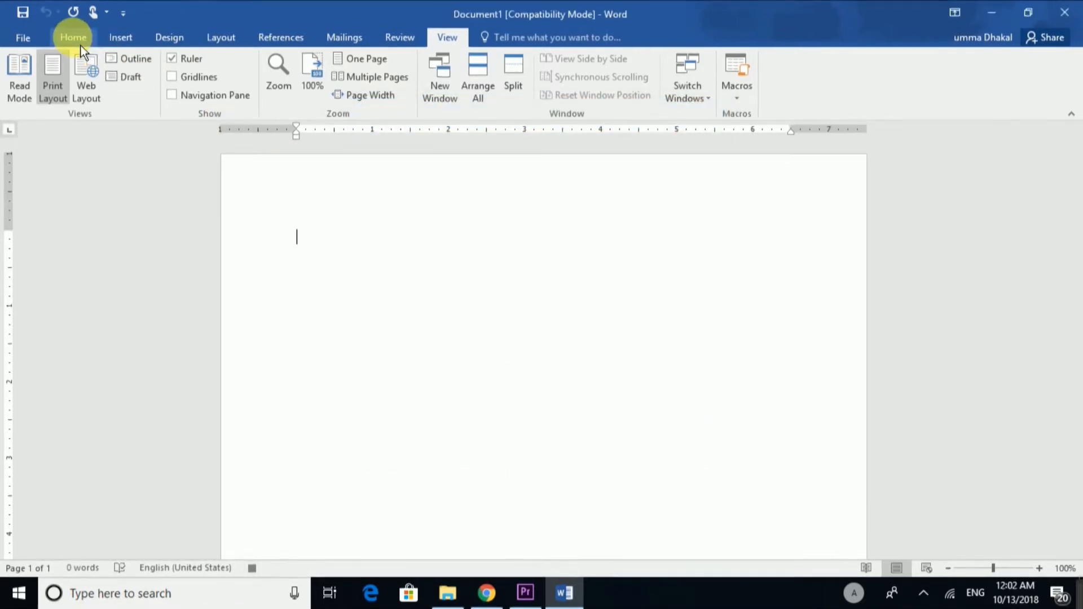
Step: Record the font change to Times New Roman size 12, then stop the English macro recording
left_click(73, 37)
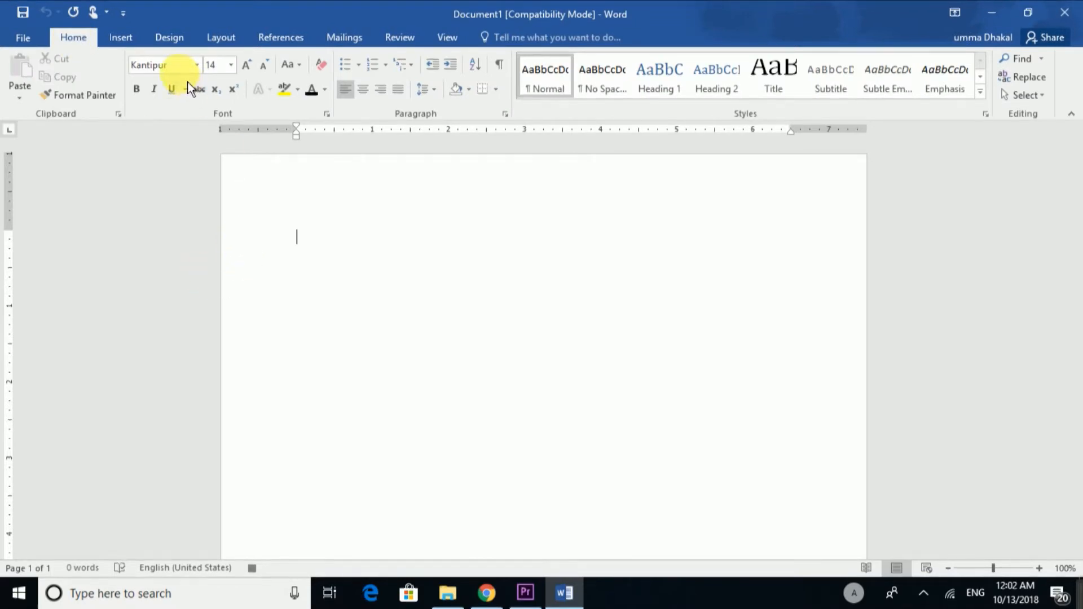
left_click(162, 64)
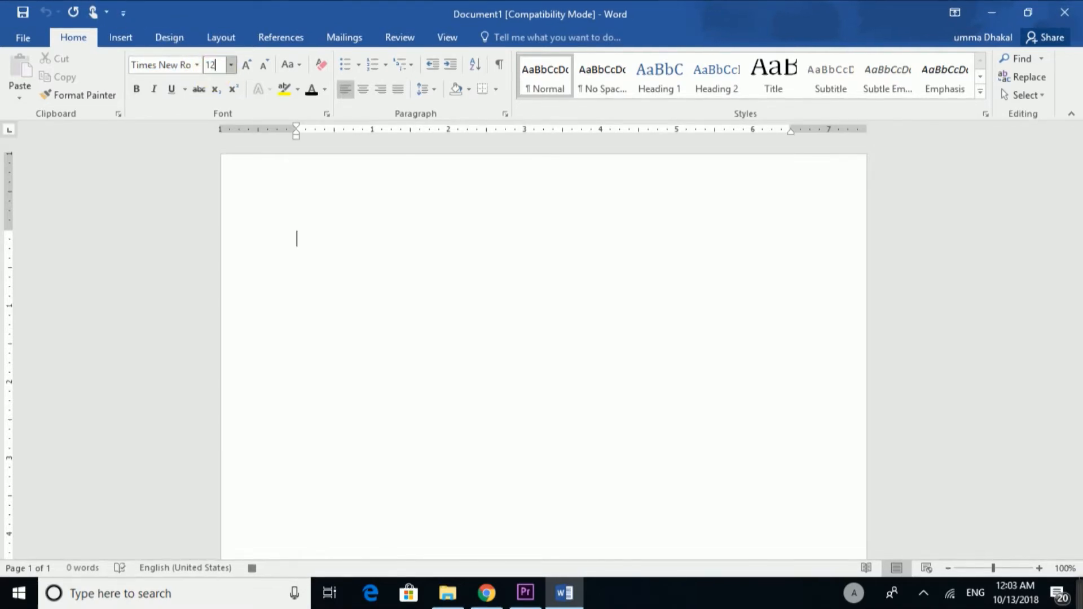
mouse_move(315, 143)
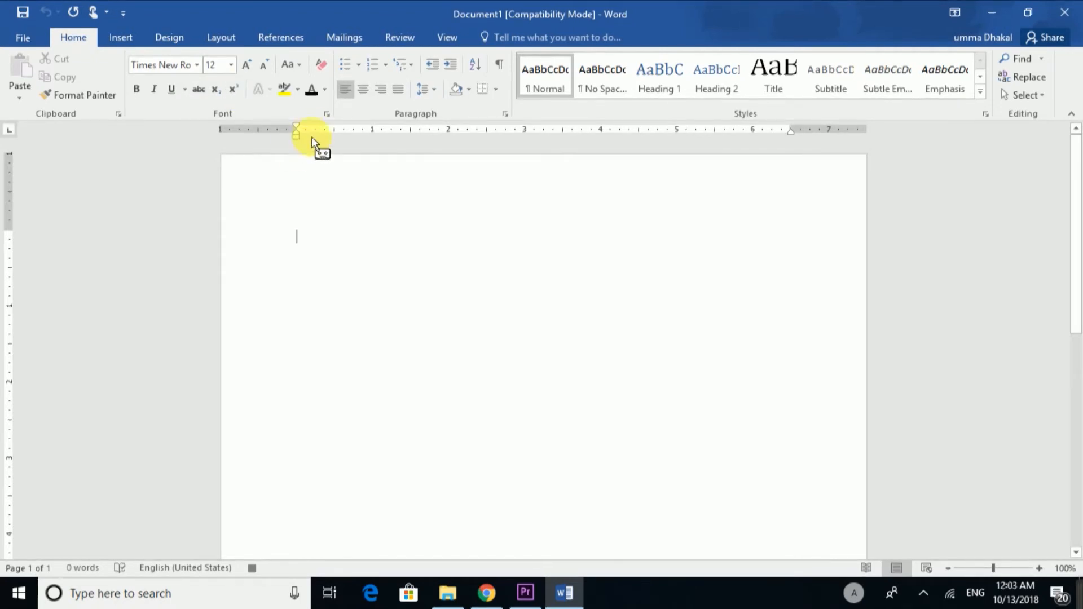
mouse_move(316, 211)
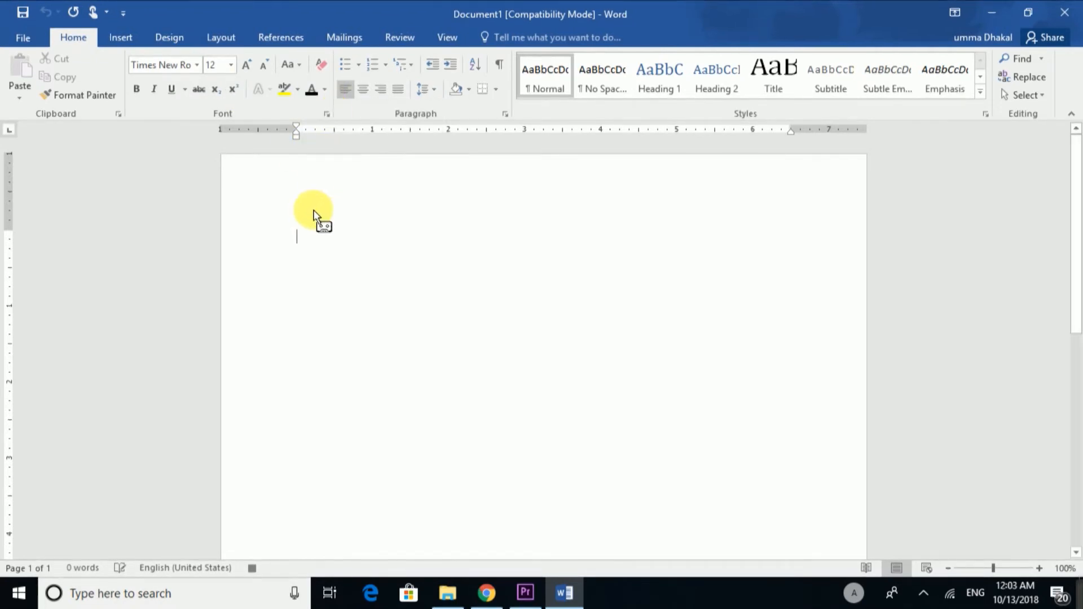
mouse_move(324, 248)
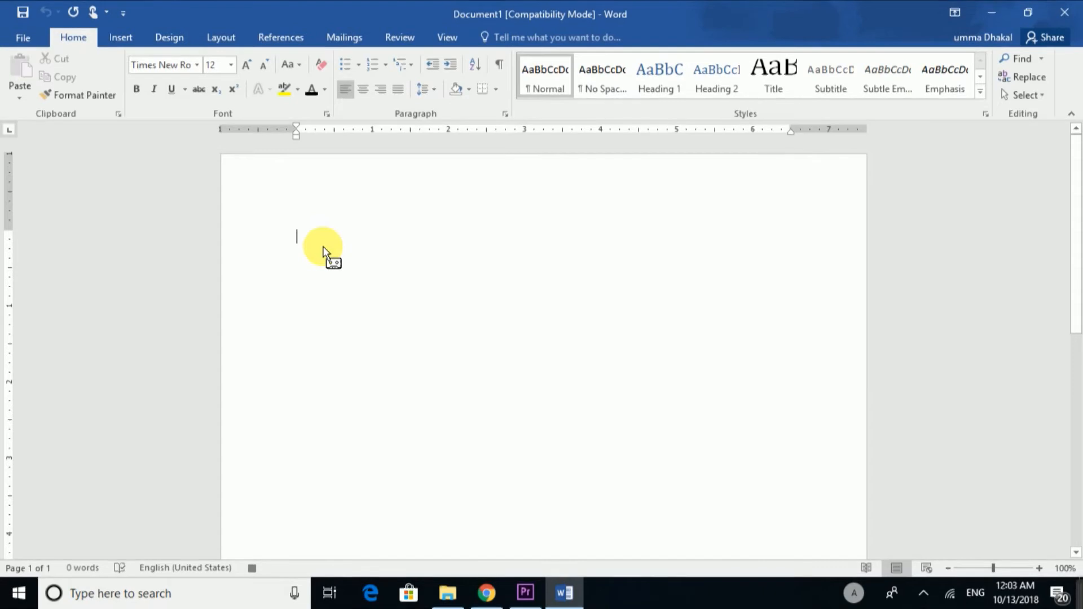
left_click(447, 38)
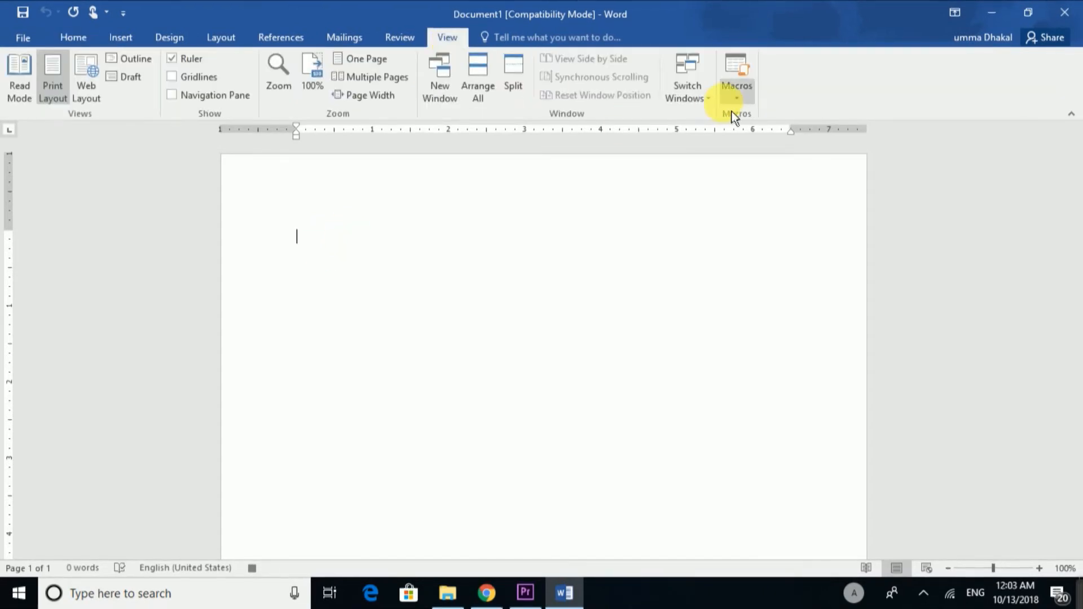
mouse_move(677, 218)
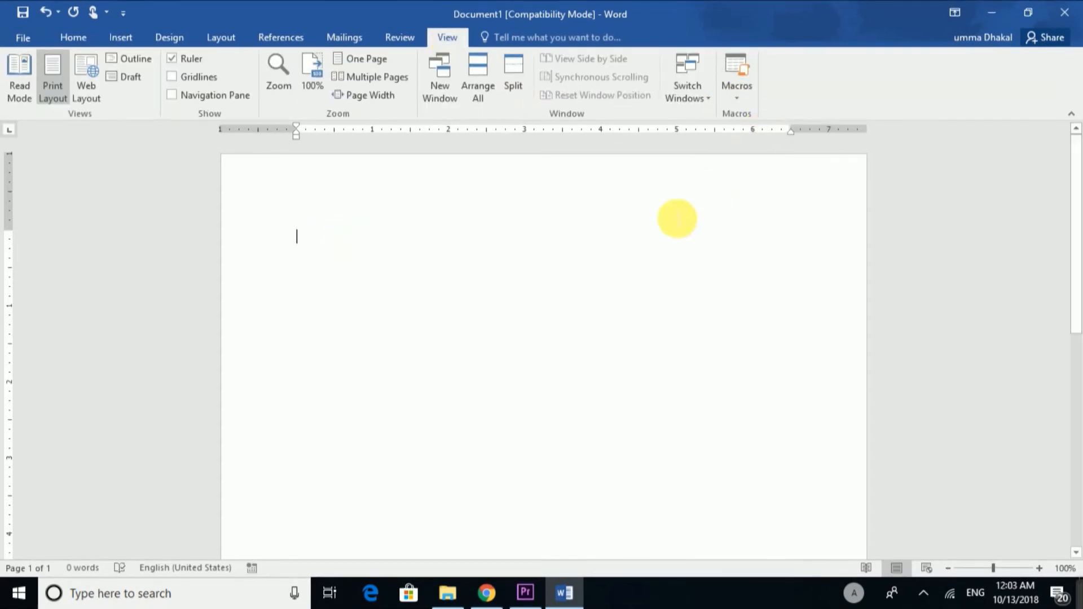
Step: Type Nepali text 'kljdgkldfjkldfjgdf' via Alt+N, then 'this is the process of' in English via Alt+E
left_click(72, 37)
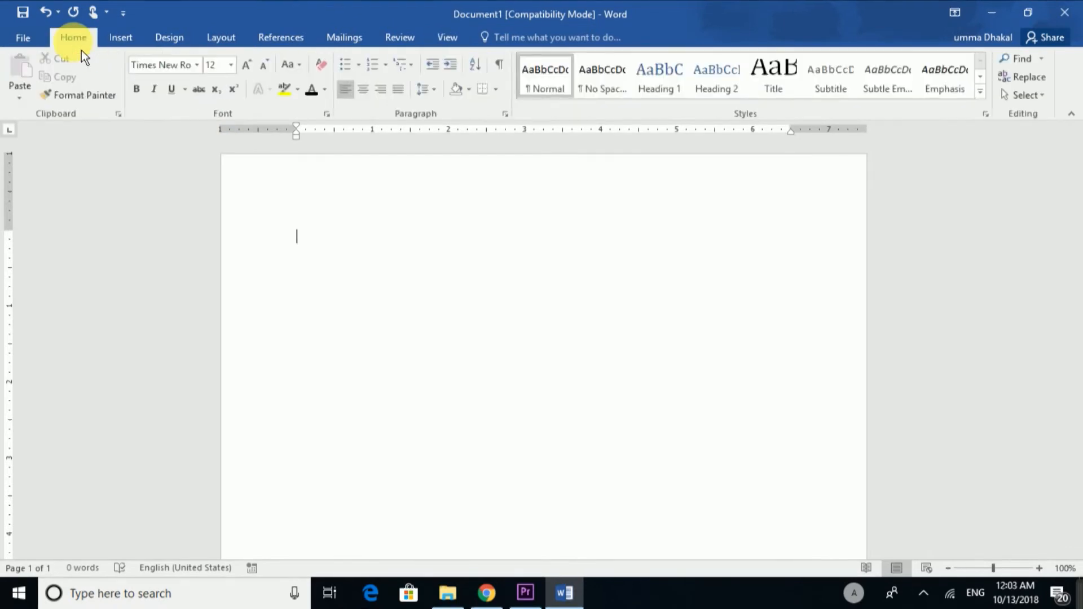
mouse_move(342, 235)
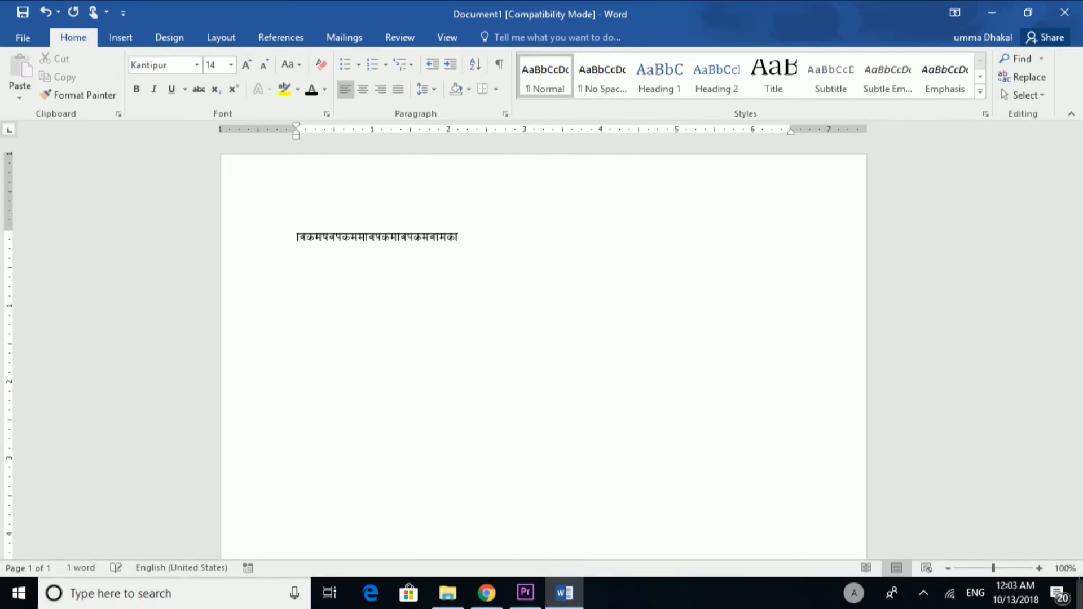
left_click(462, 237)
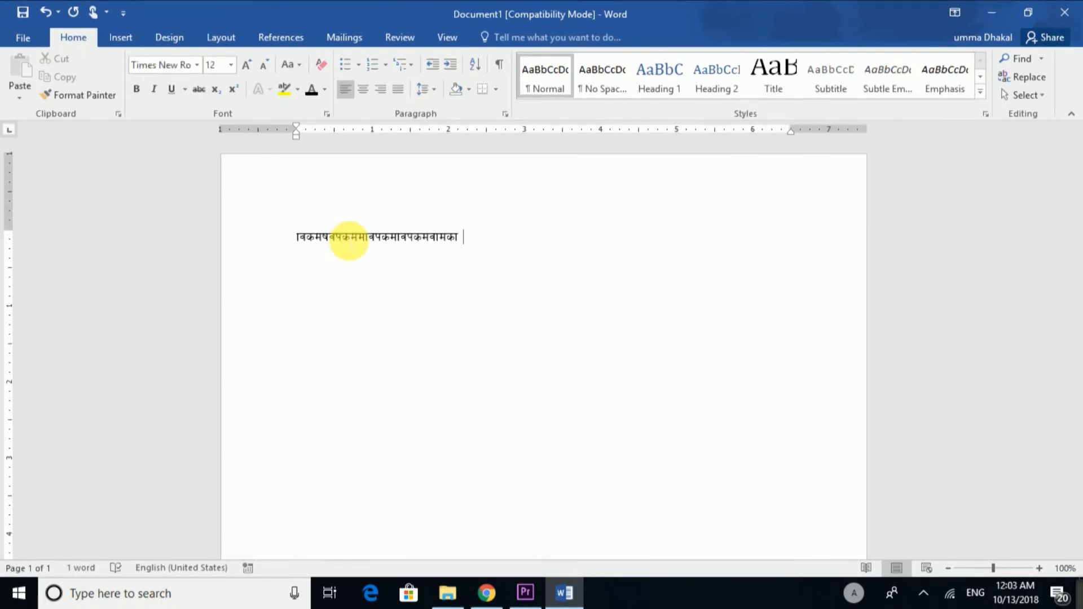
type("kljdgkldfjkldfjgdf")
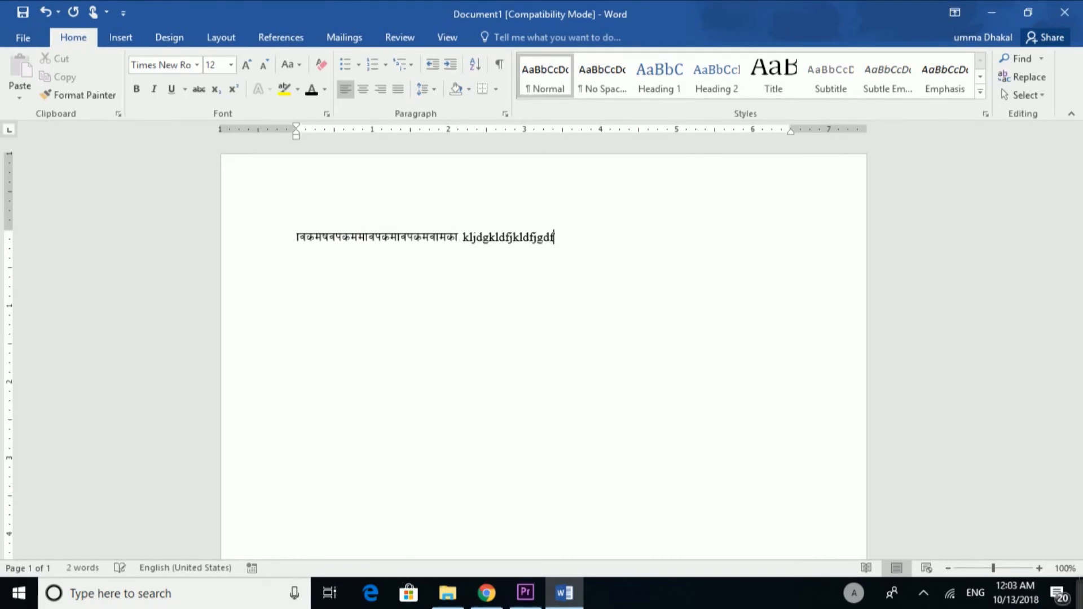
type("this is the process of")
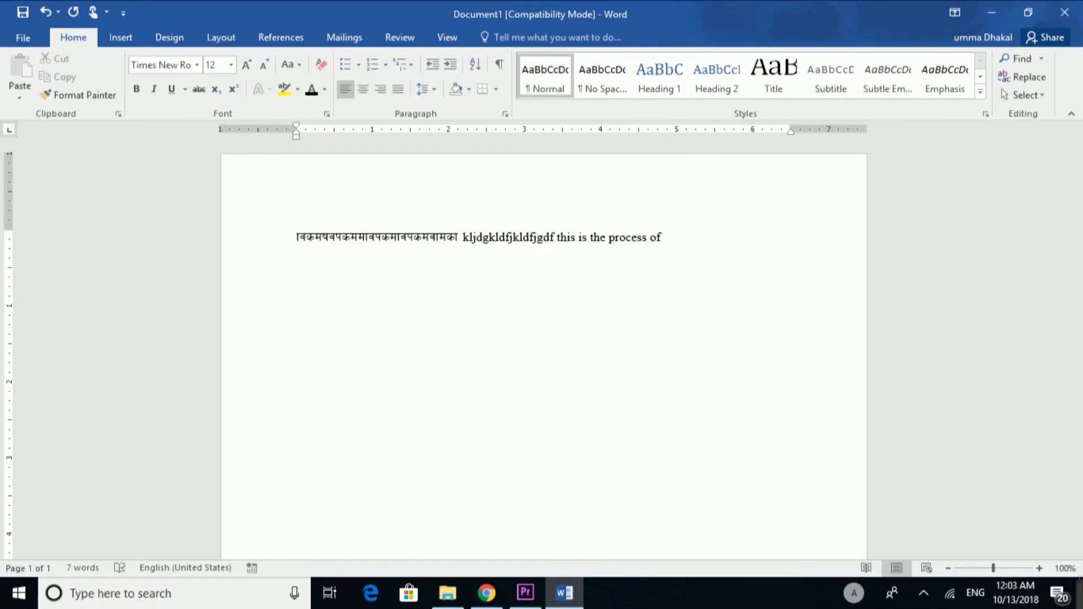